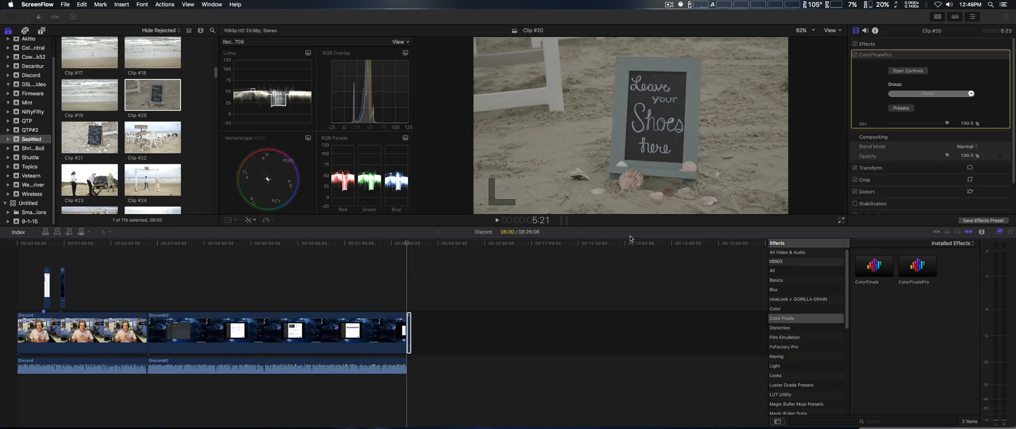
mouse_move(450, 332)
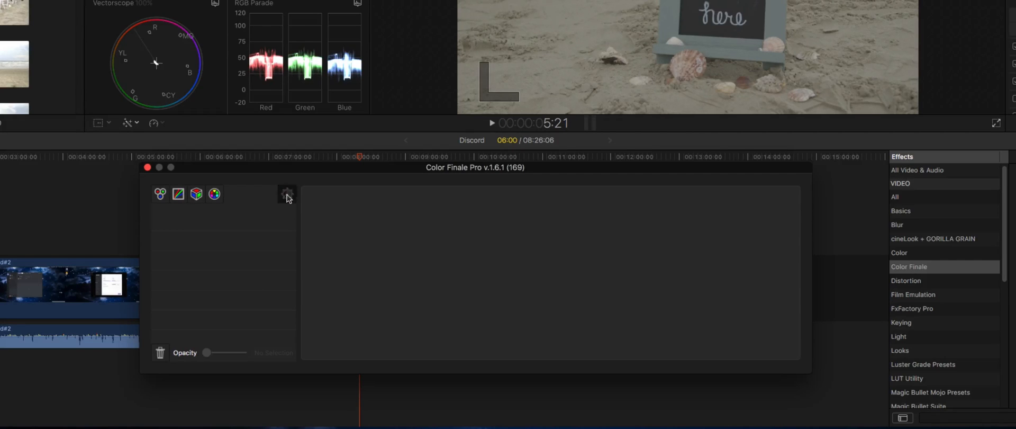
Step: Open Color Finale Pro's color management settings panel for the beach sign clip
left_click(287, 194)
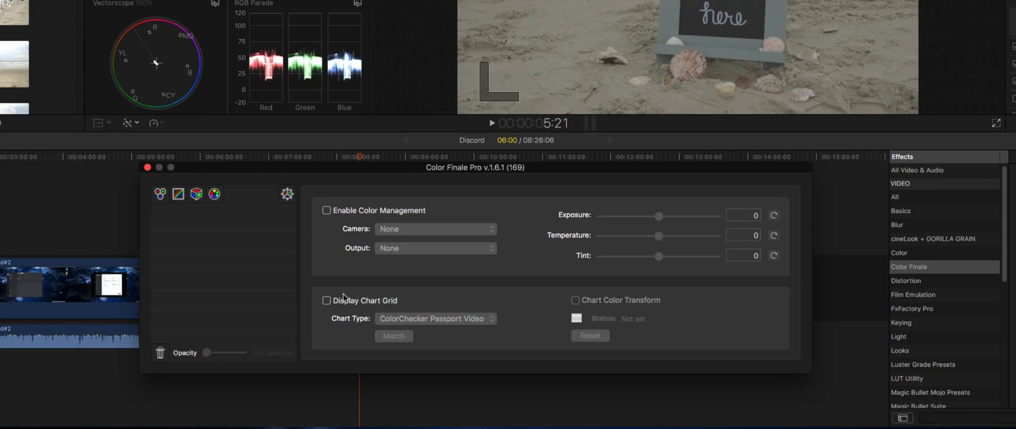
mouse_move(532, 322)
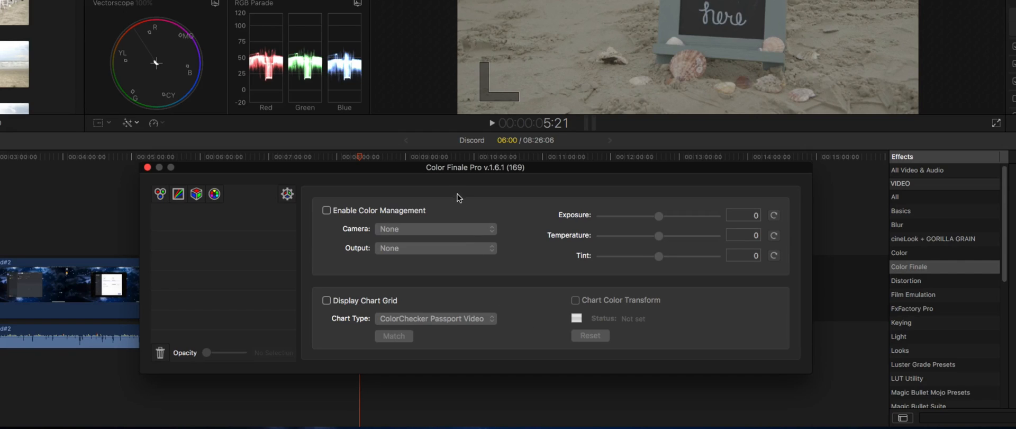
mouse_move(429, 214)
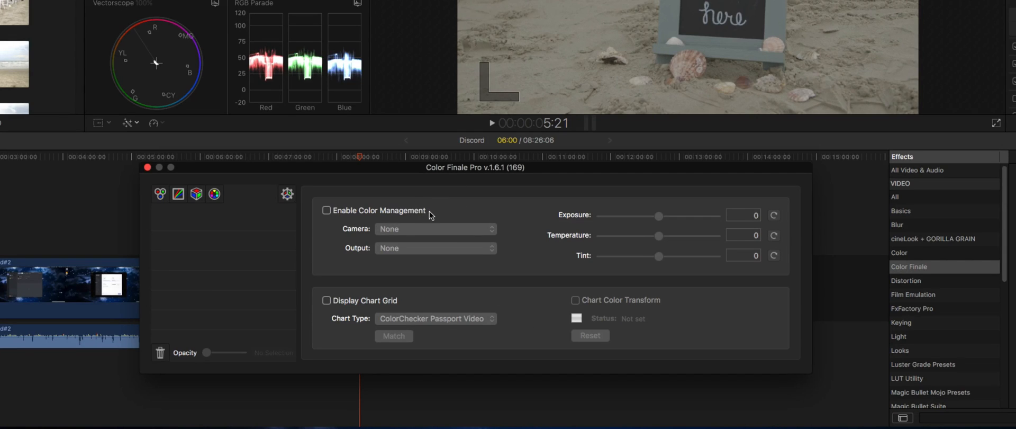
mouse_move(440, 213)
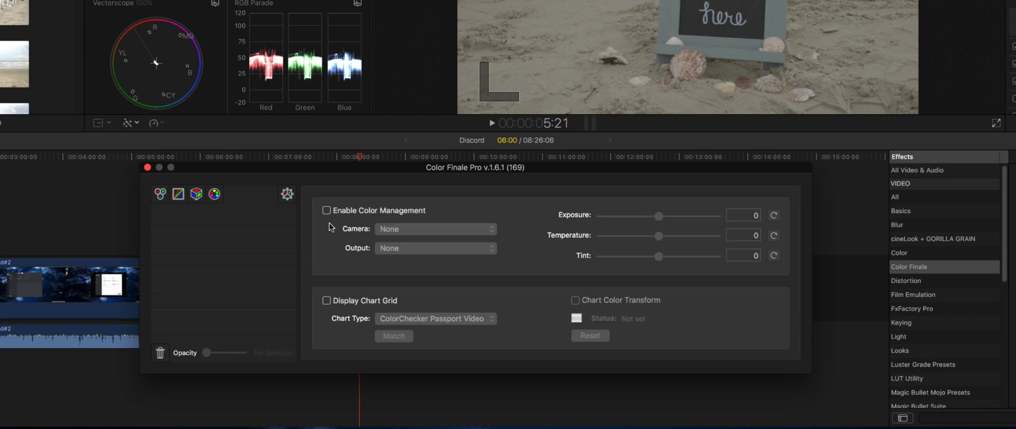
Step: Check Enable Color Management in the Color Finale Pro settings
left_click(327, 210)
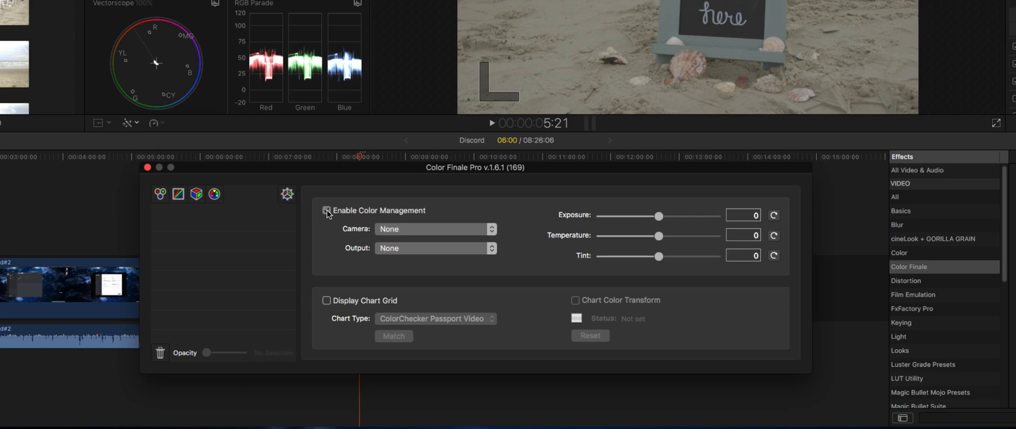
left_click(435, 229)
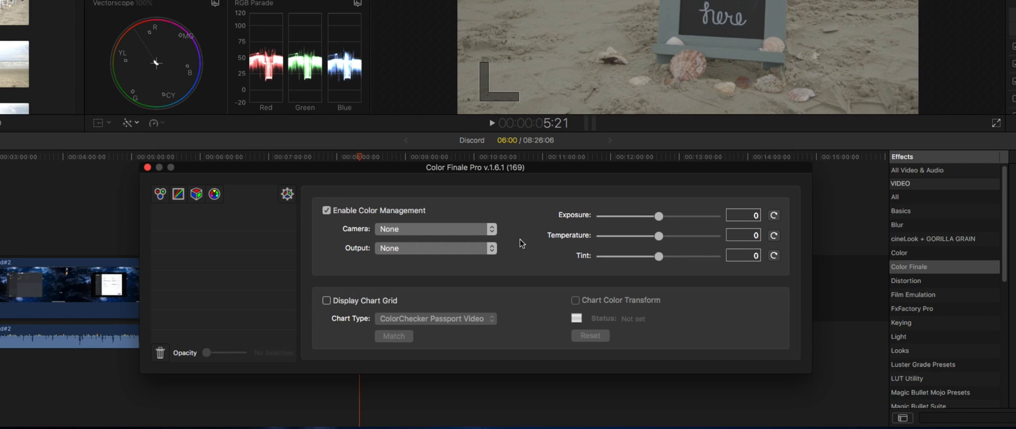
mouse_move(520, 244)
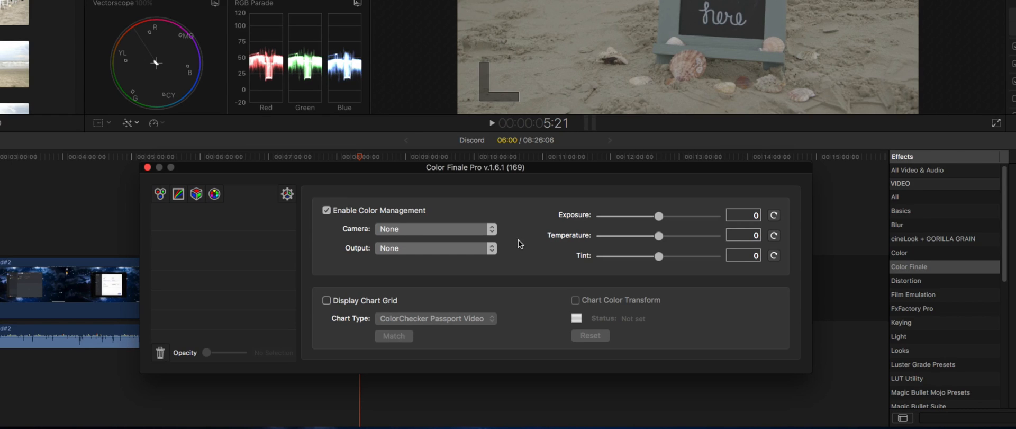
mouse_move(616, 230)
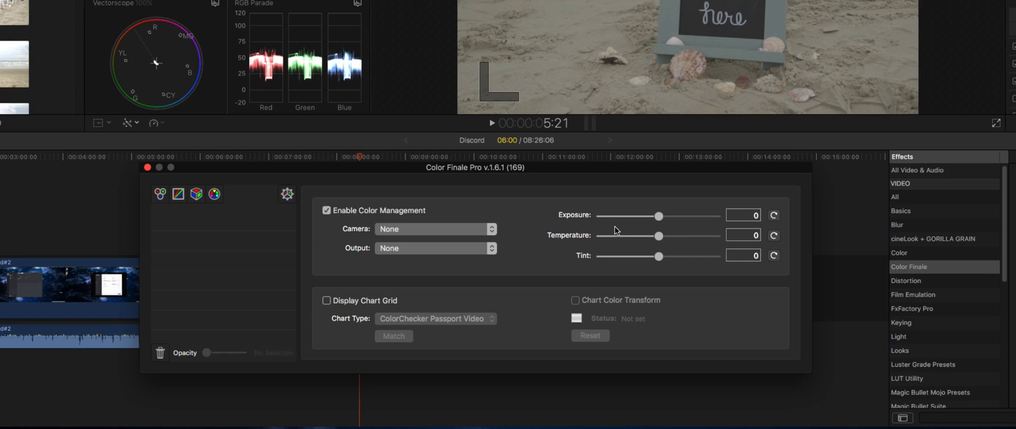
mouse_move(617, 268)
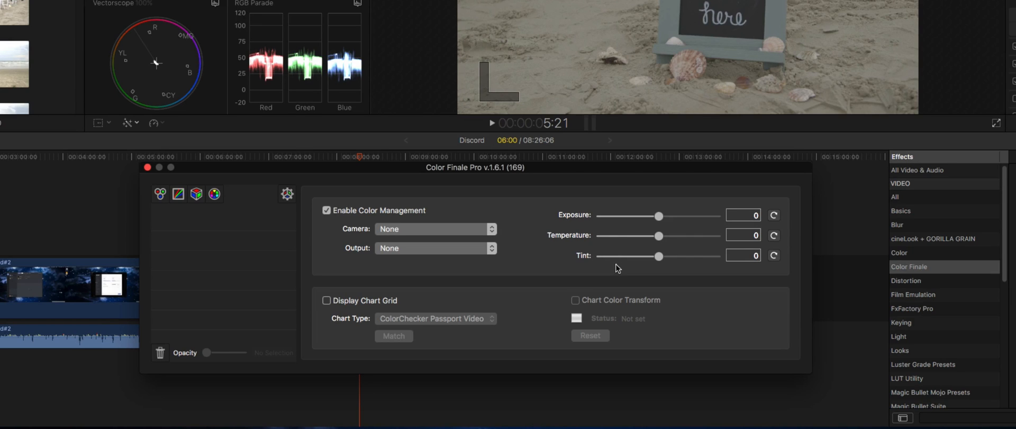
mouse_move(527, 249)
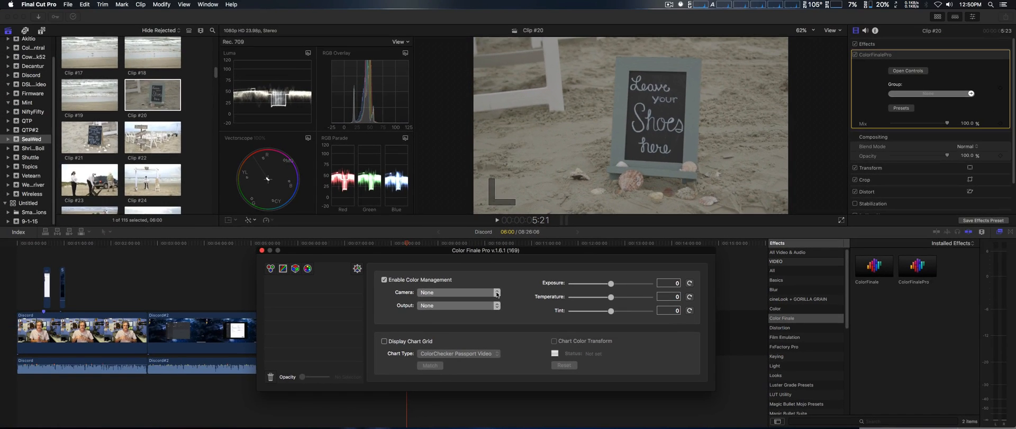
Step: Choose Canon_EOS from Color Finale Pro's Camera profile dropdown
left_click(457, 292)
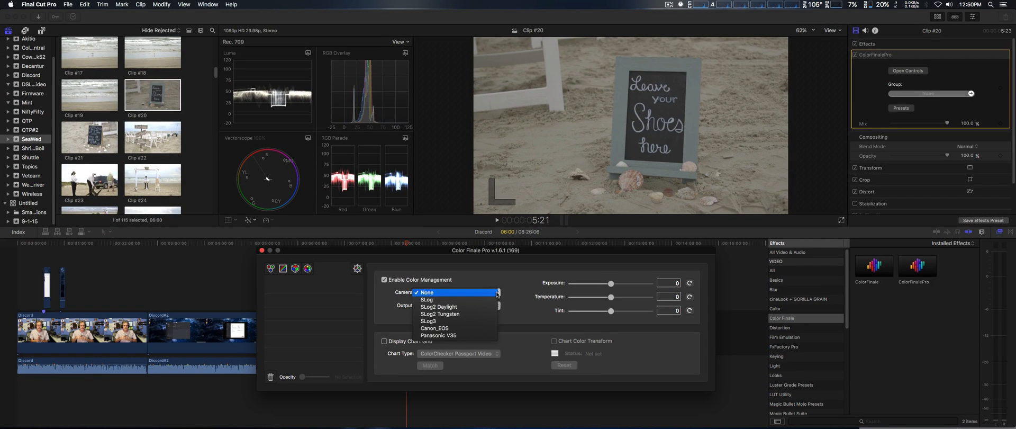
mouse_move(452, 300)
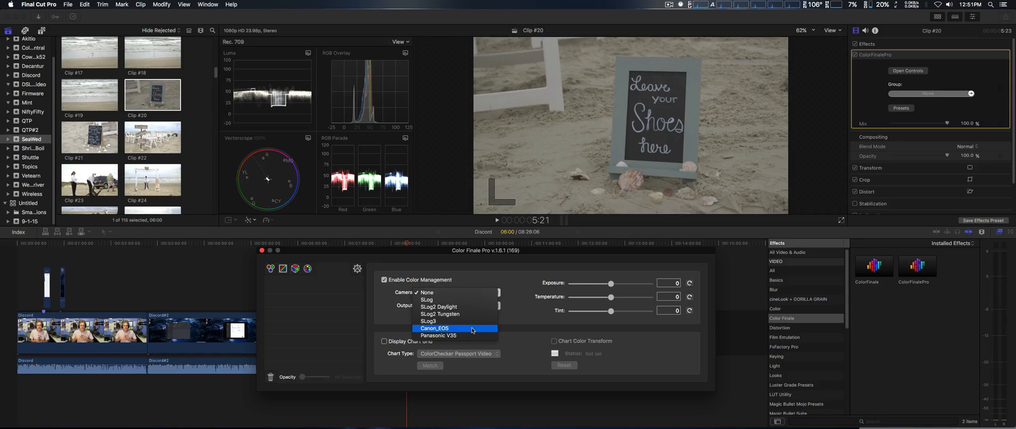
left_click(435, 328)
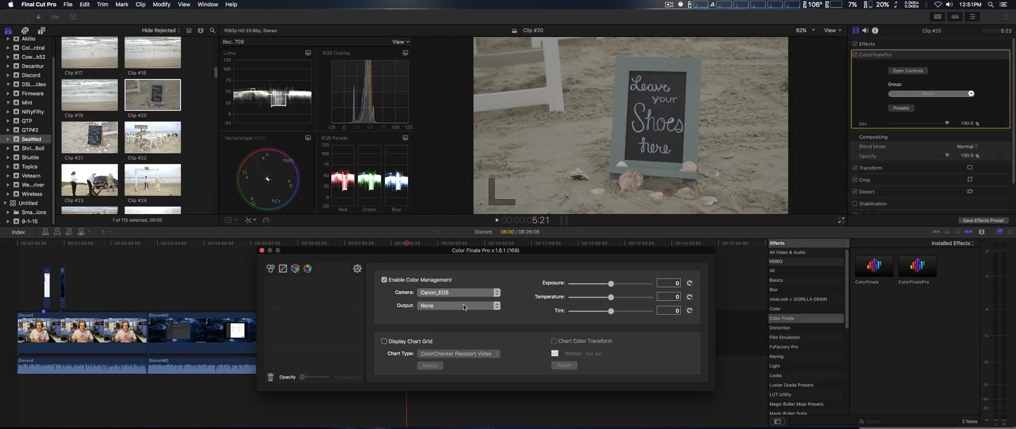
Step: Try Rec709 100nits output, then leave camera and output profiles at None
left_click(458, 304)
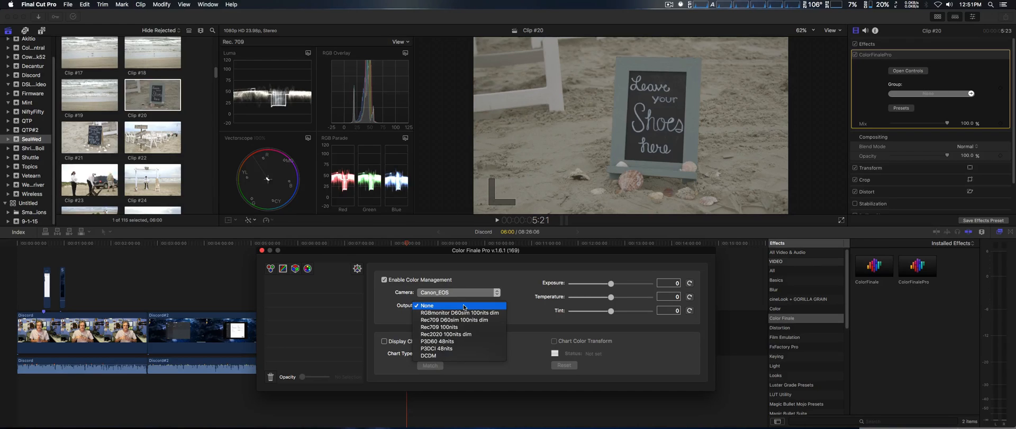
mouse_move(454, 327)
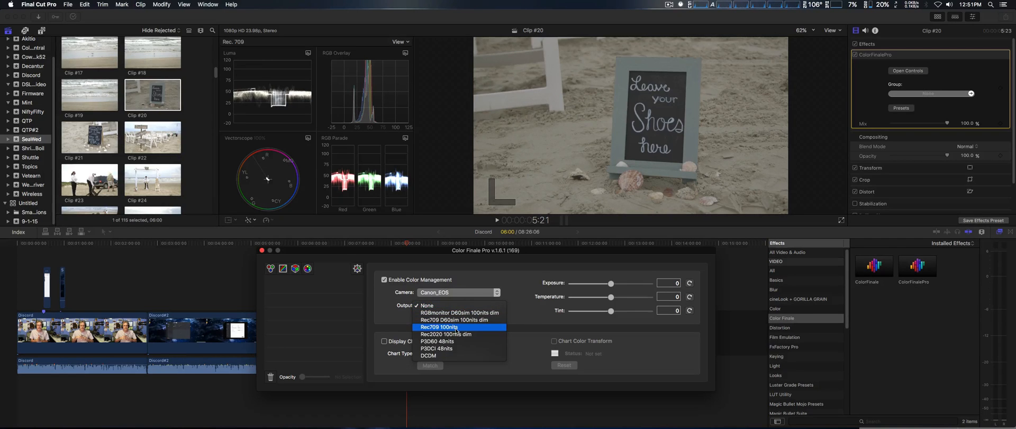
left_click(439, 327)
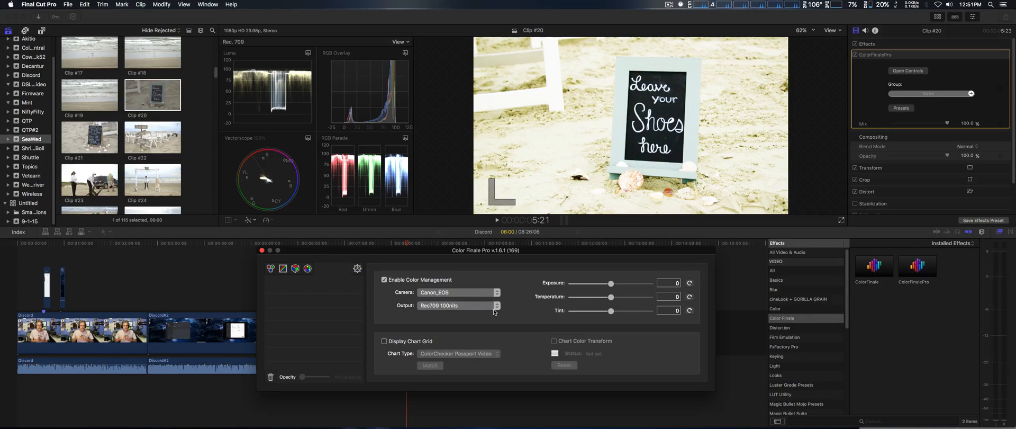
left_click(457, 292)
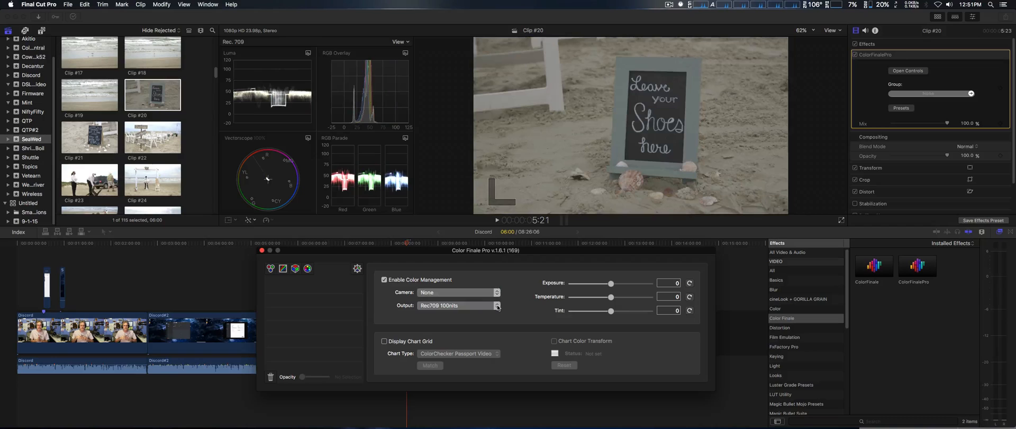
left_click(496, 304)
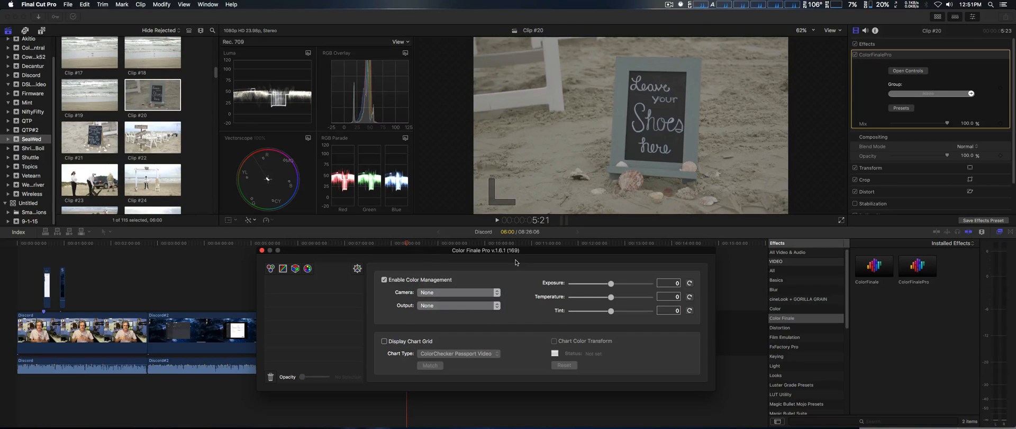
mouse_move(525, 273)
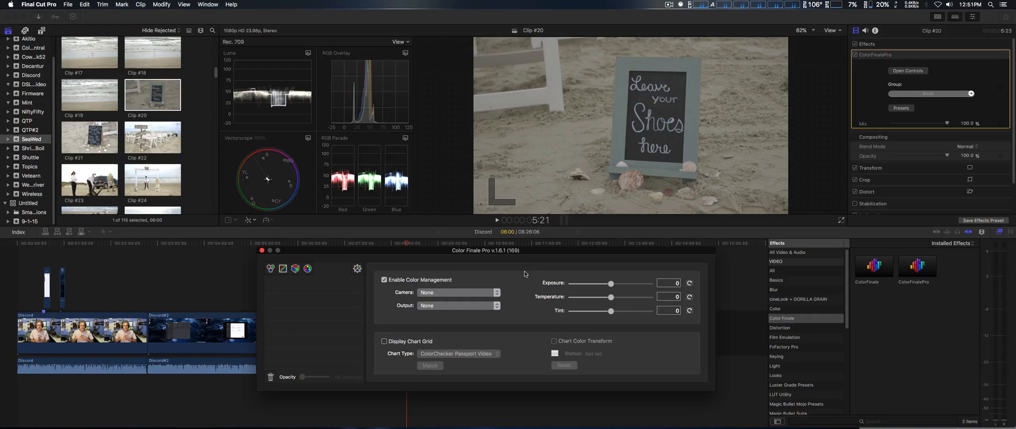
mouse_move(586, 260)
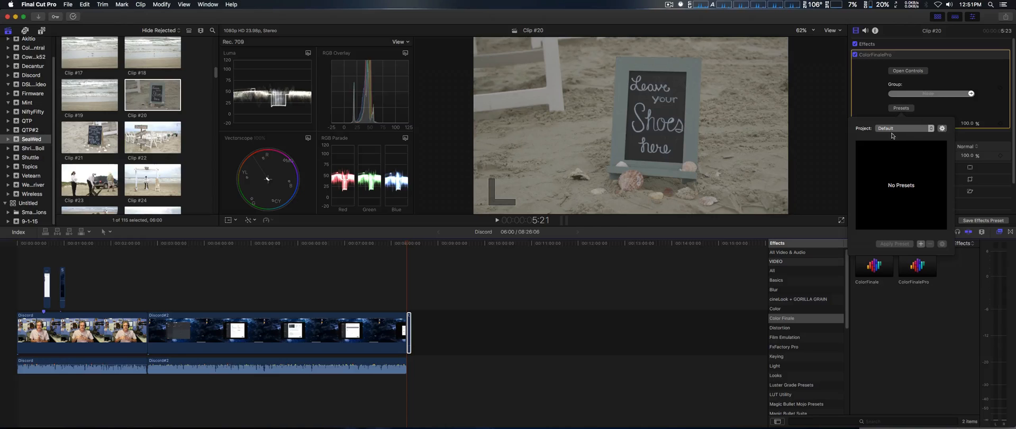
mouse_move(910, 173)
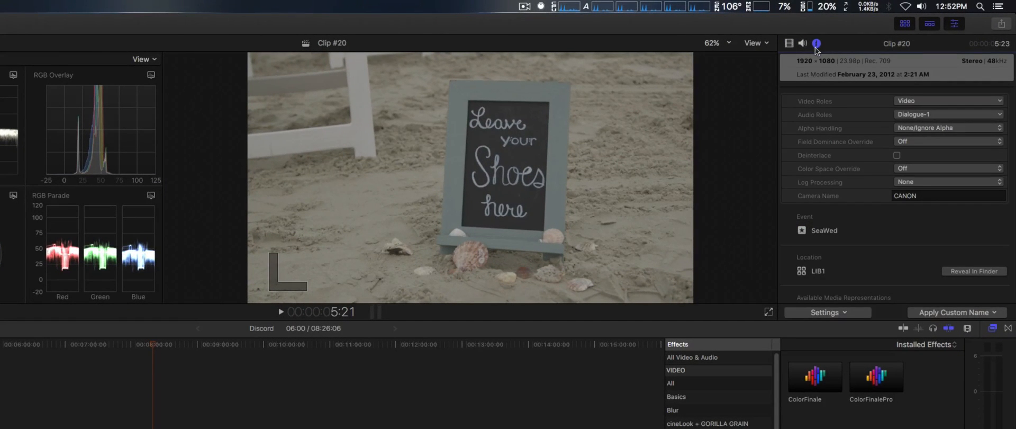
mouse_move(946, 186)
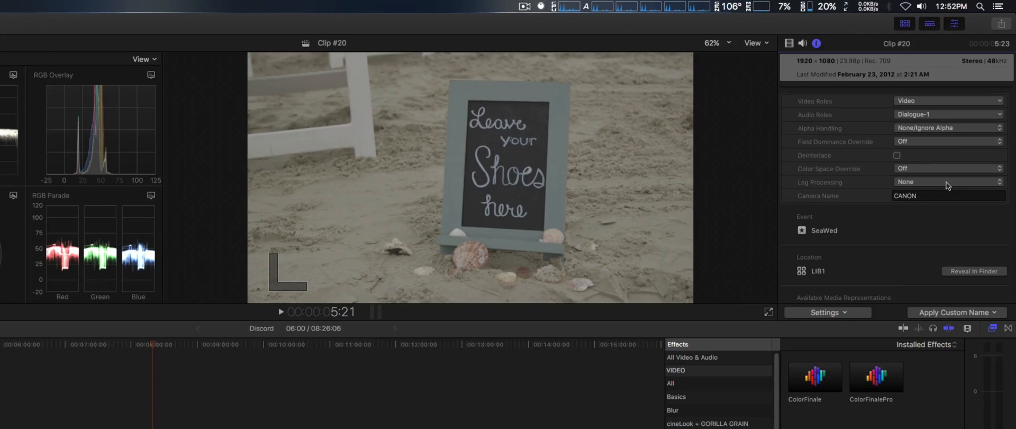
Step: Open the Log Processing pop-up in Clip #20's Info Inspector to list camera log options
left_click(946, 182)
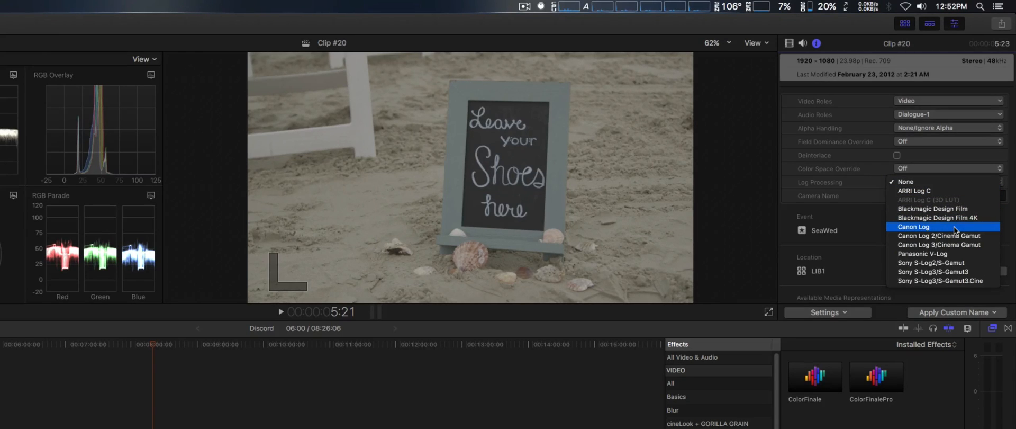
mouse_move(943, 235)
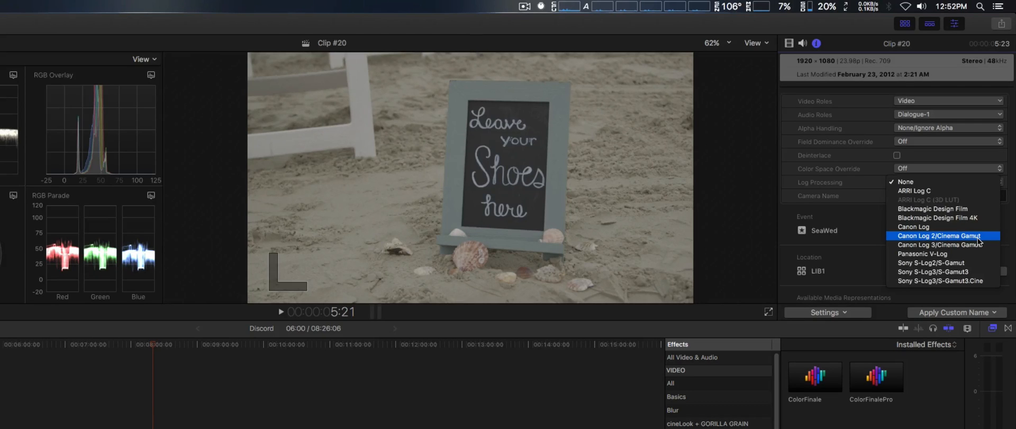
mouse_move(943, 244)
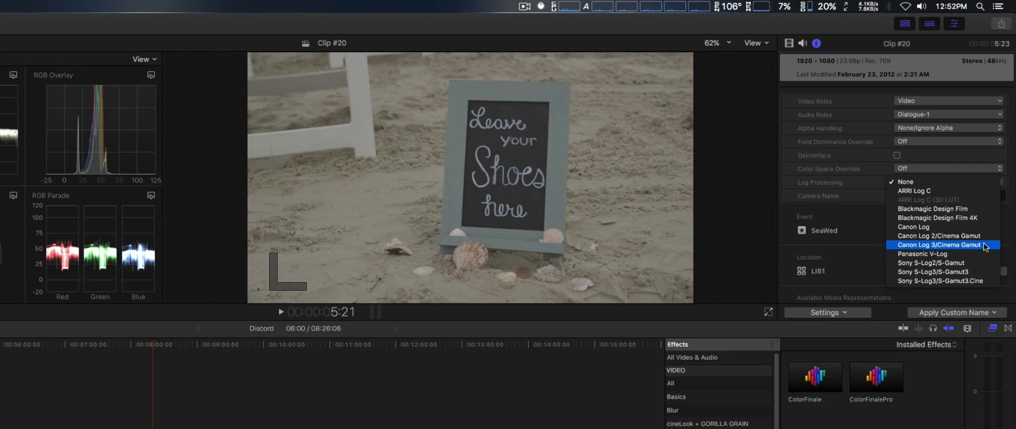
mouse_move(939, 235)
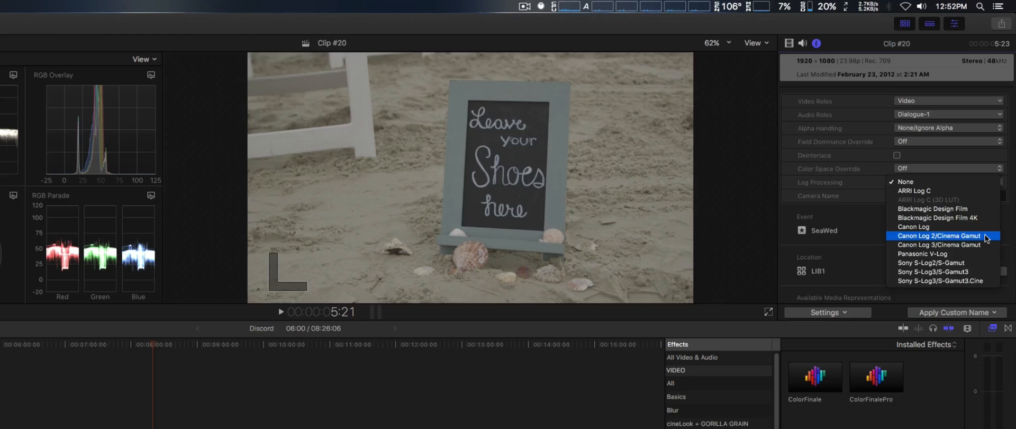
mouse_move(940, 244)
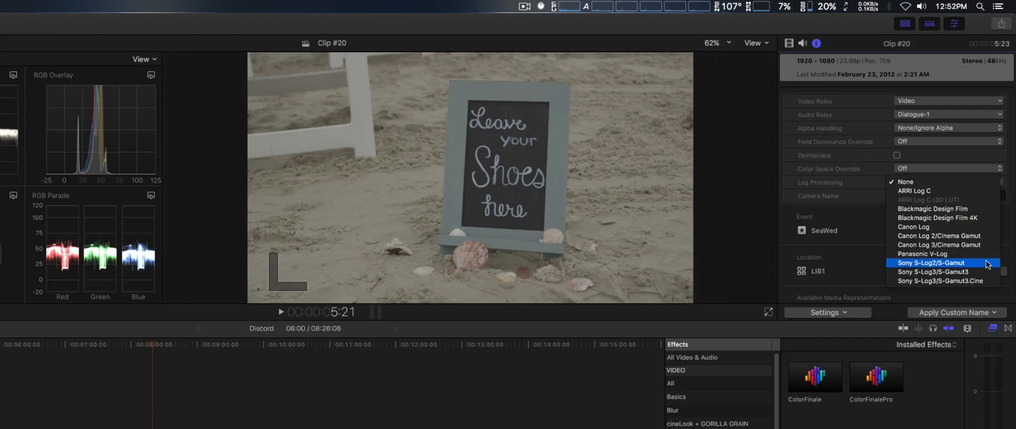
mouse_move(979, 263)
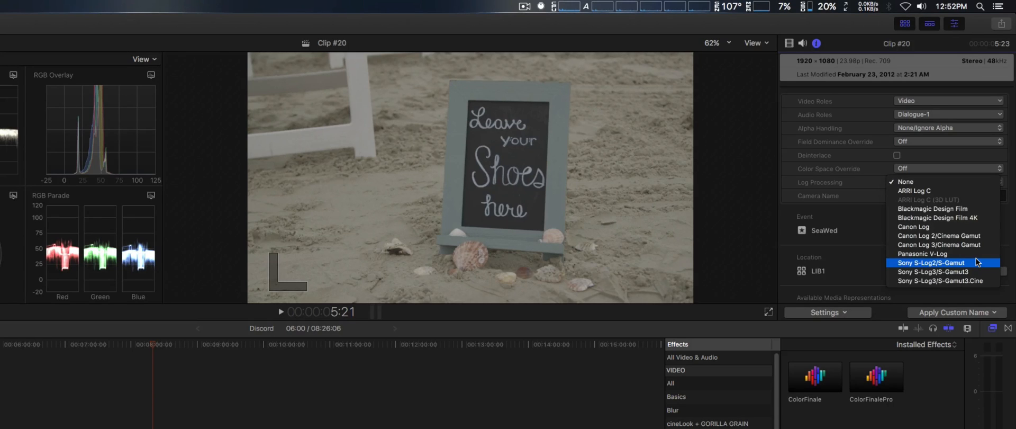
mouse_move(948, 245)
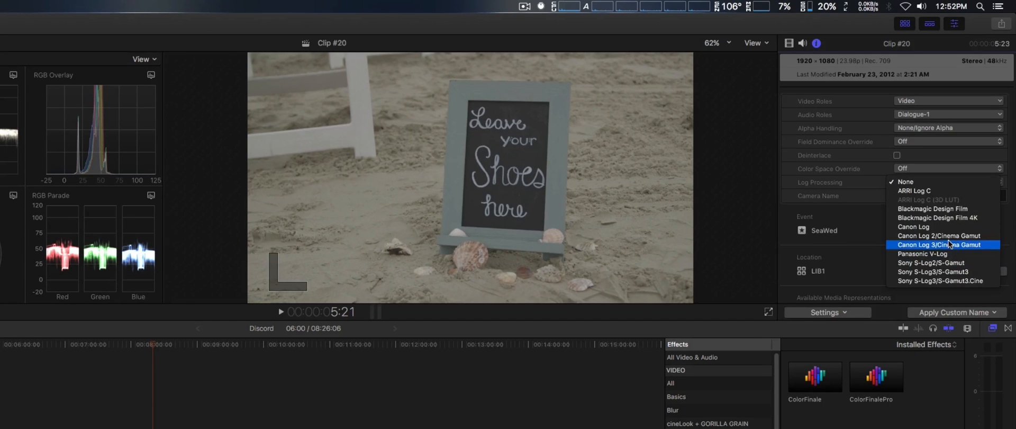
Step: Set Clip #20's Log Processing to Canon Log 2/Cinema Gamut and confirm it
left_click(939, 235)
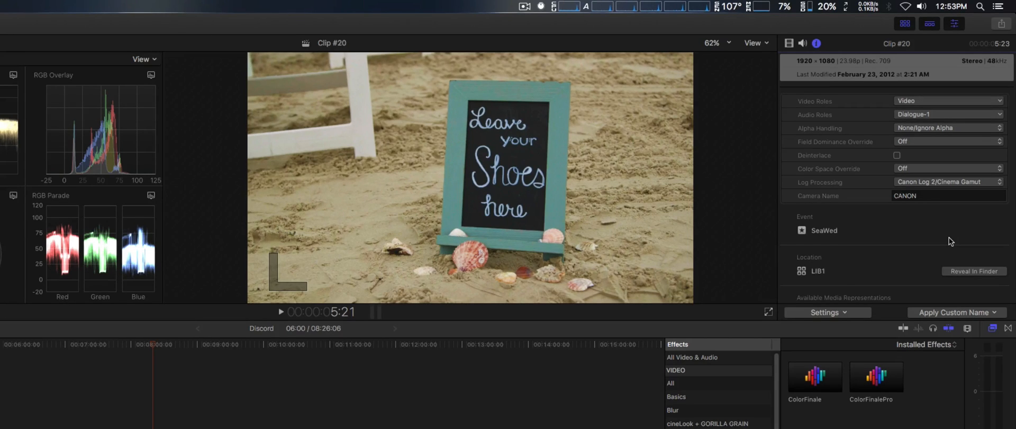
mouse_move(965, 188)
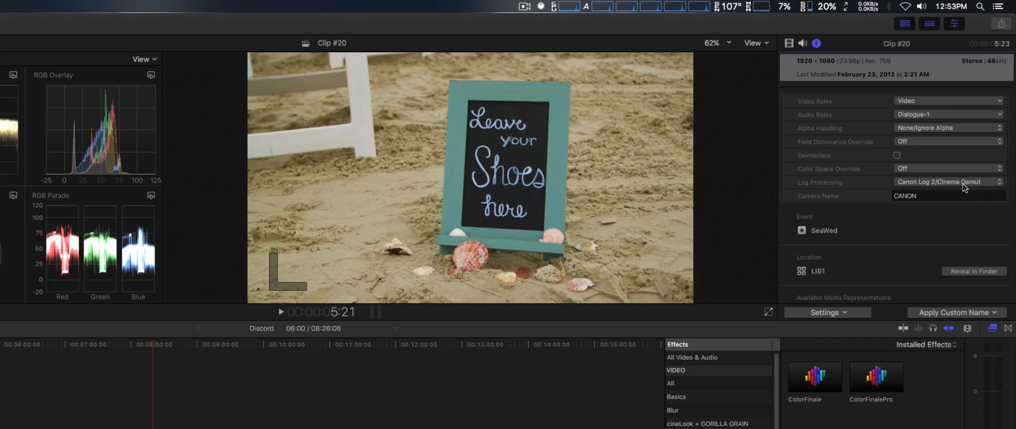
left_click(948, 182)
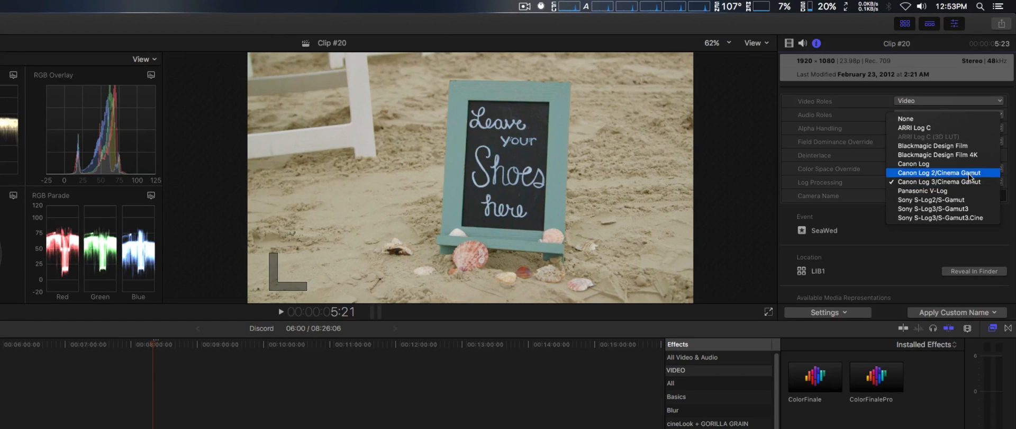
left_click(938, 172)
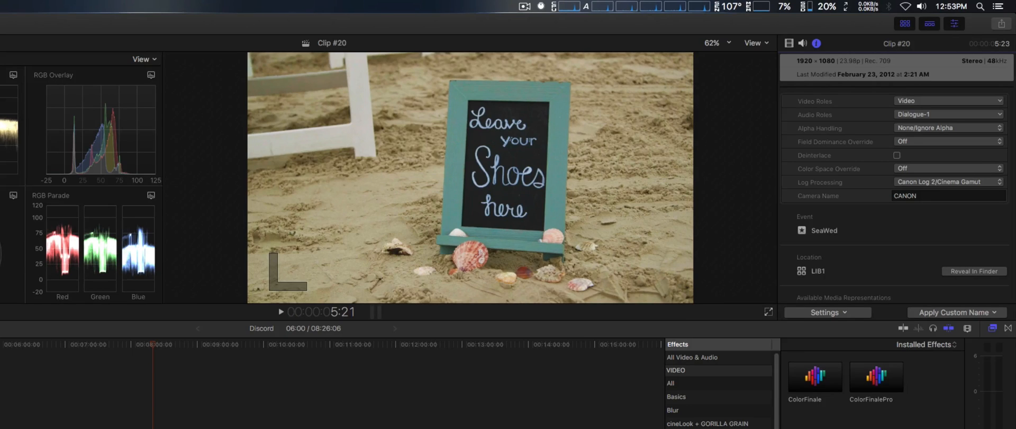
mouse_move(560, 384)
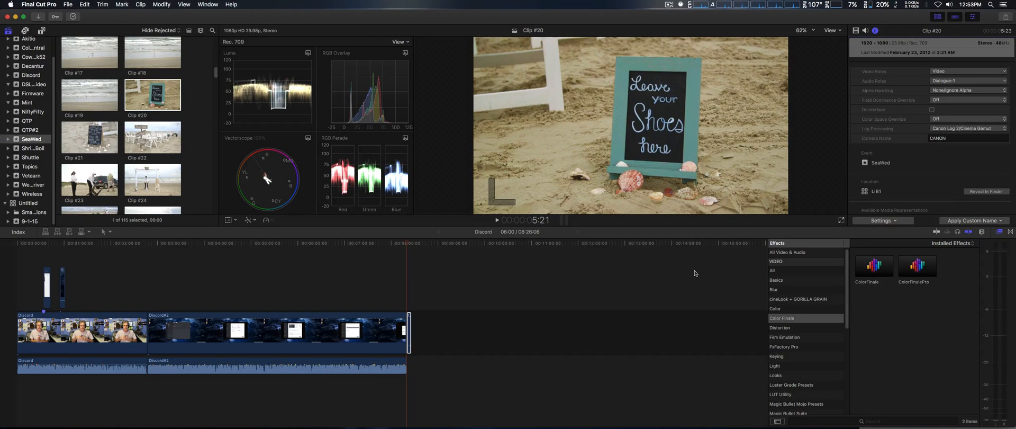
mouse_move(722, 263)
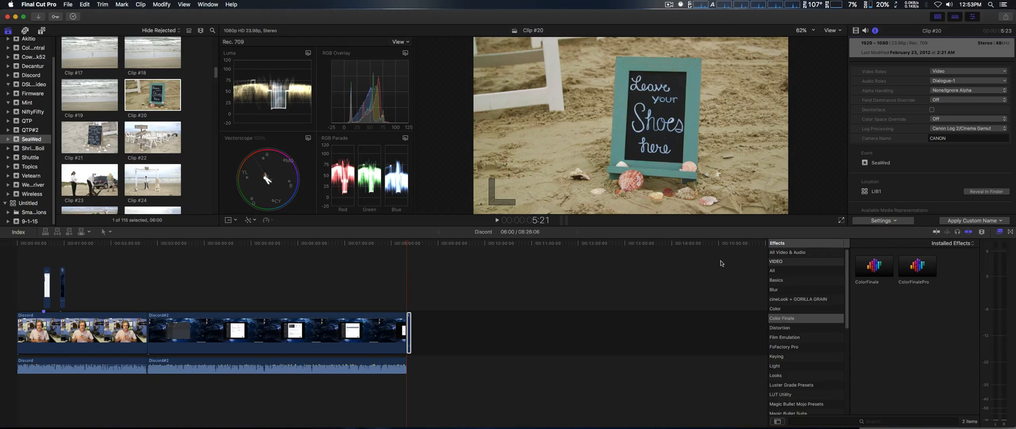